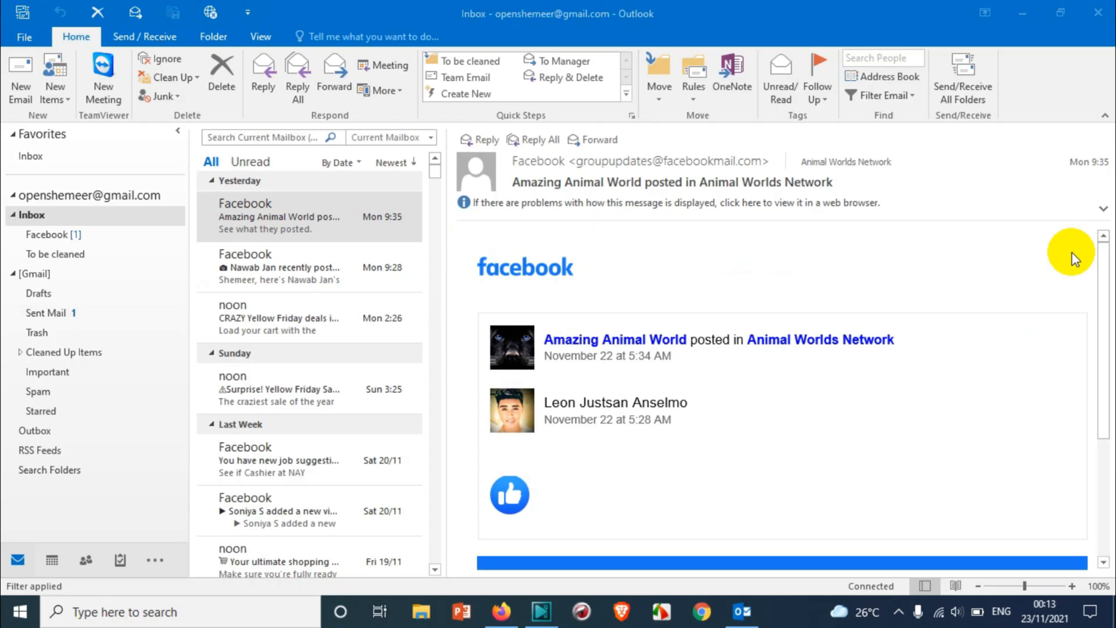
pyautogui.moveTo(278, 267)
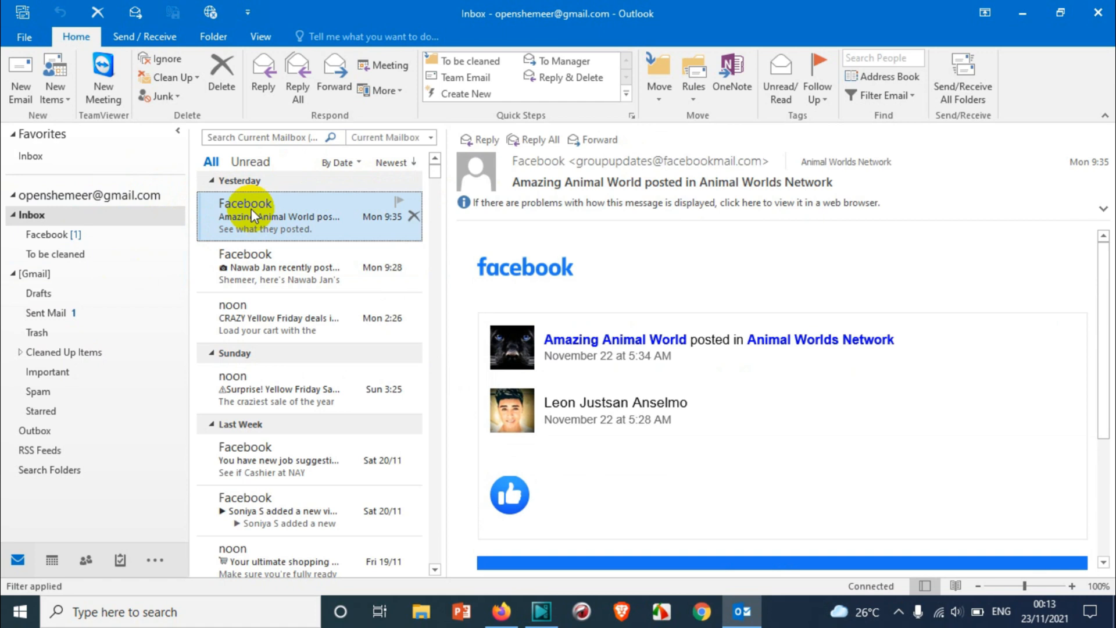
pyautogui.moveTo(283, 207)
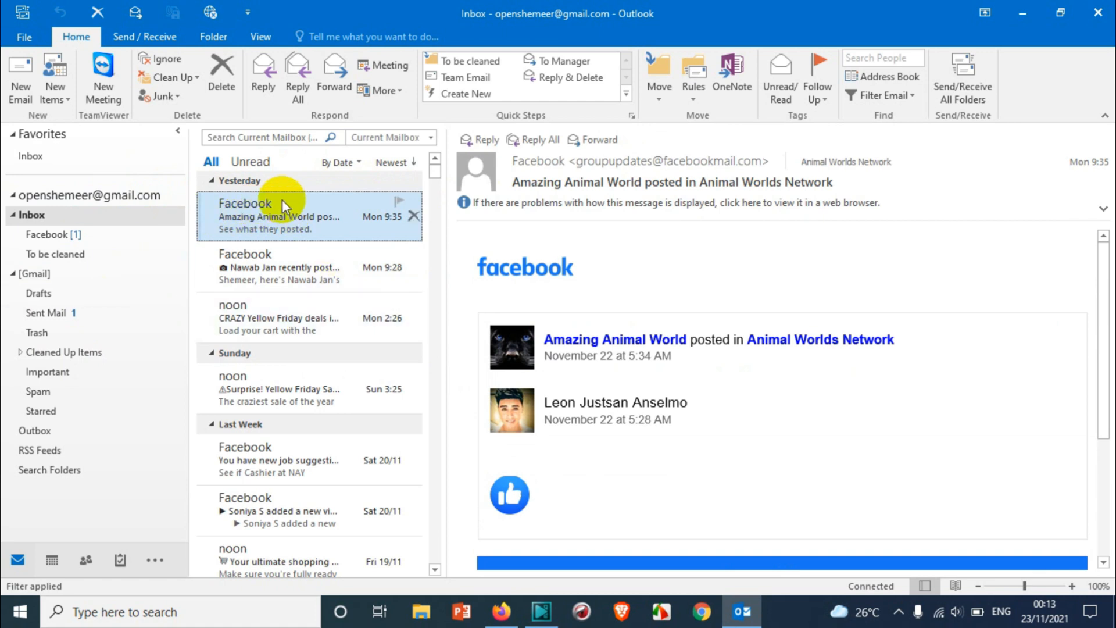
pyautogui.moveTo(332, 198)
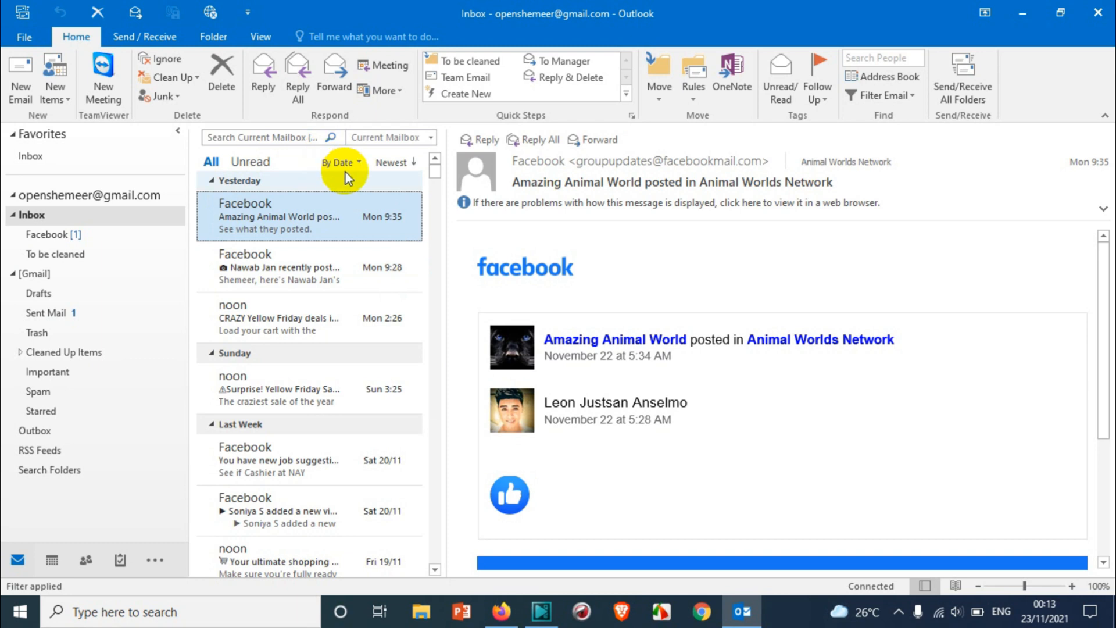
# Step: Cycle the inbox arrangement through sender and recipient, then back to date
pyautogui.click(341, 163)
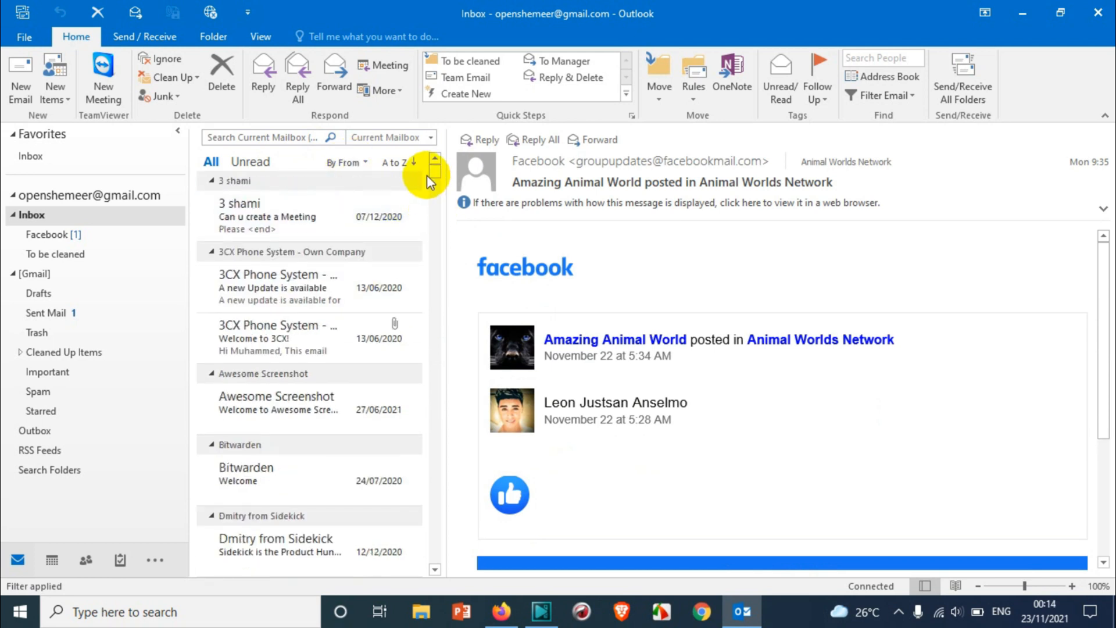
pyautogui.click(346, 161)
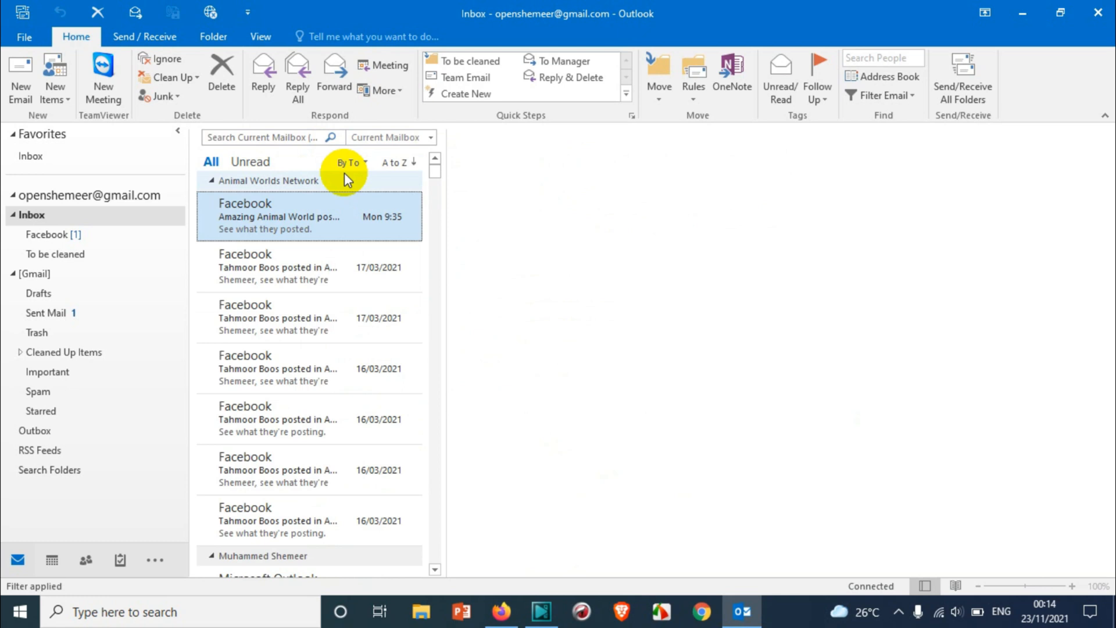
pyautogui.click(347, 163)
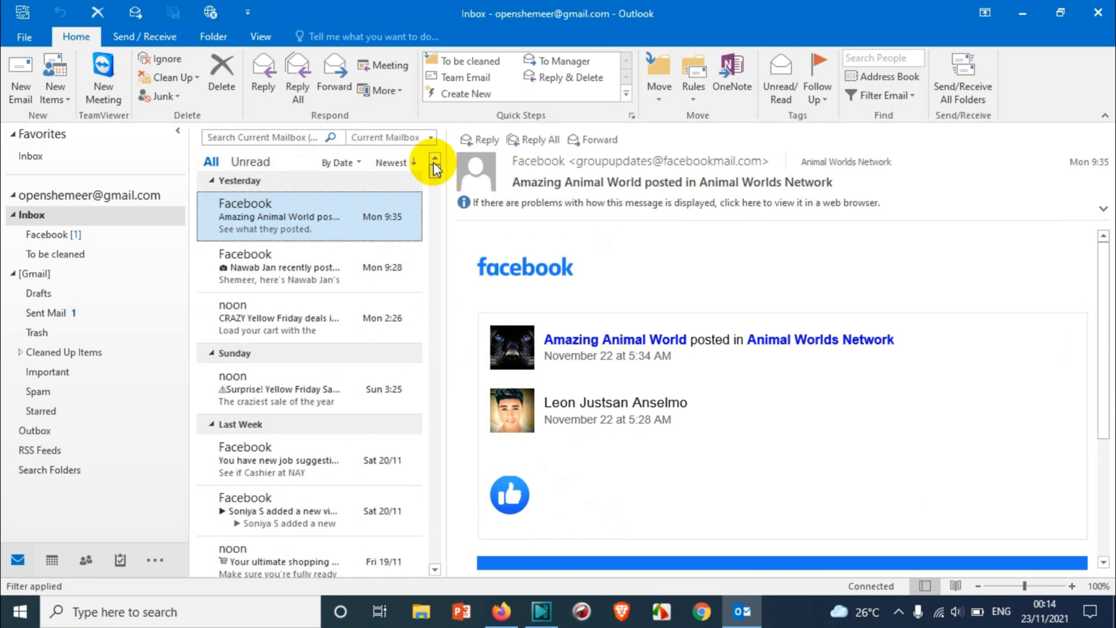
pyautogui.moveTo(440, 180)
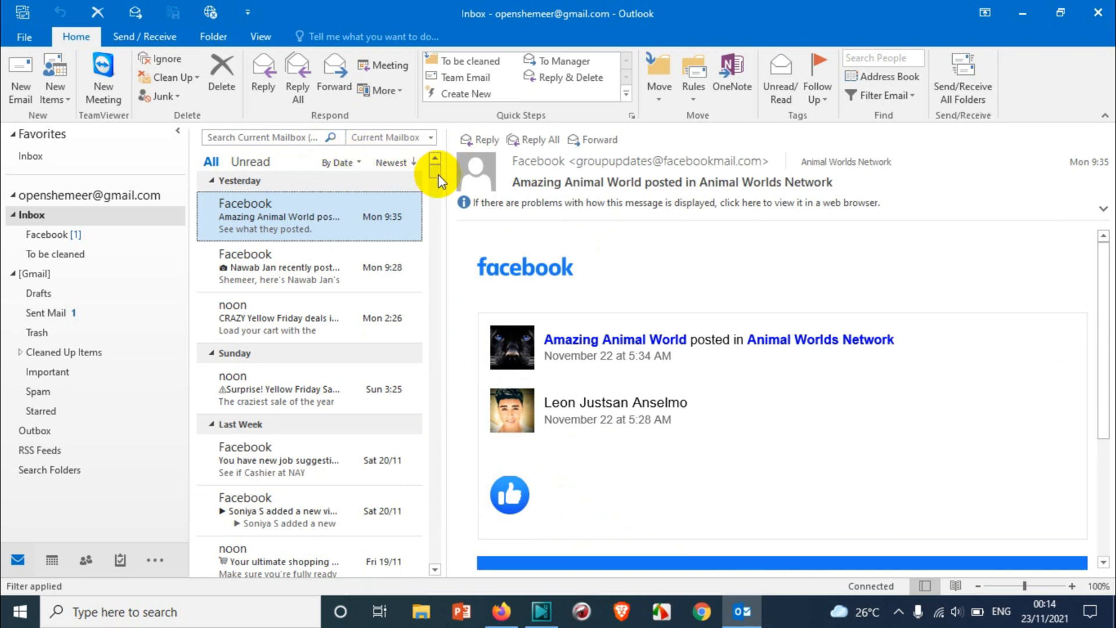
pyautogui.scroll(-3)
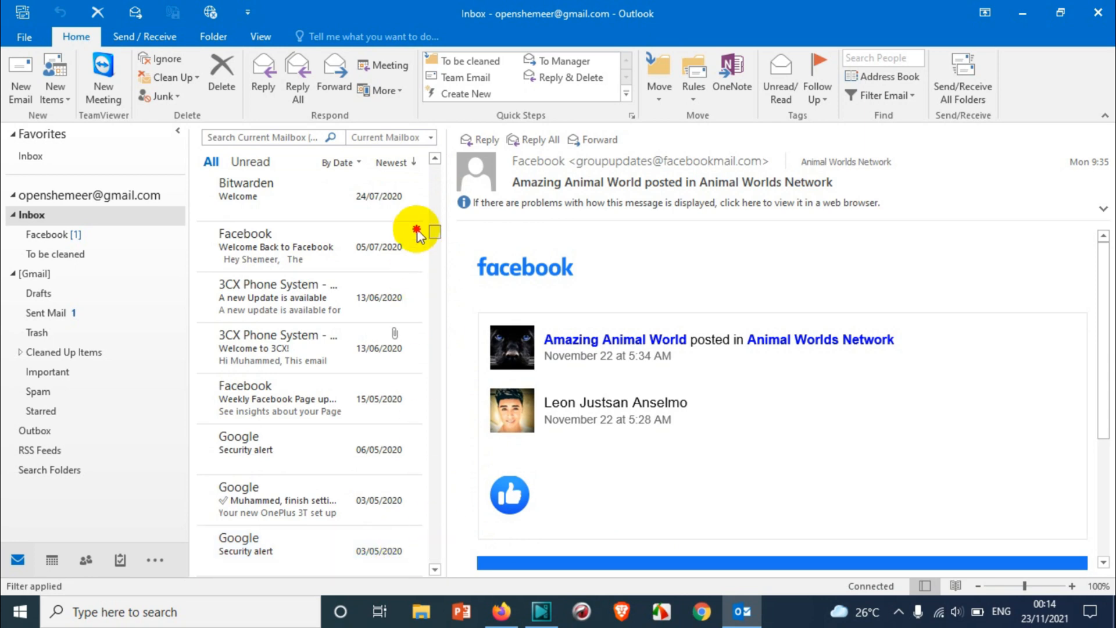
# Step: Arrange the messages by sender from the arrangement list, then return to date order
pyautogui.click(338, 162)
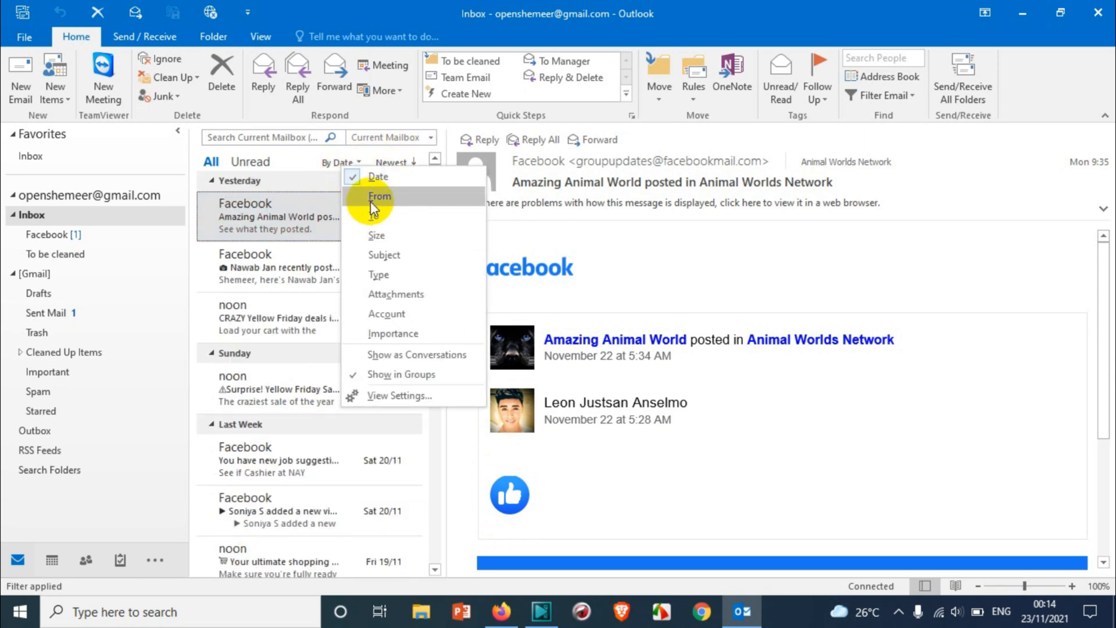
pyautogui.click(379, 197)
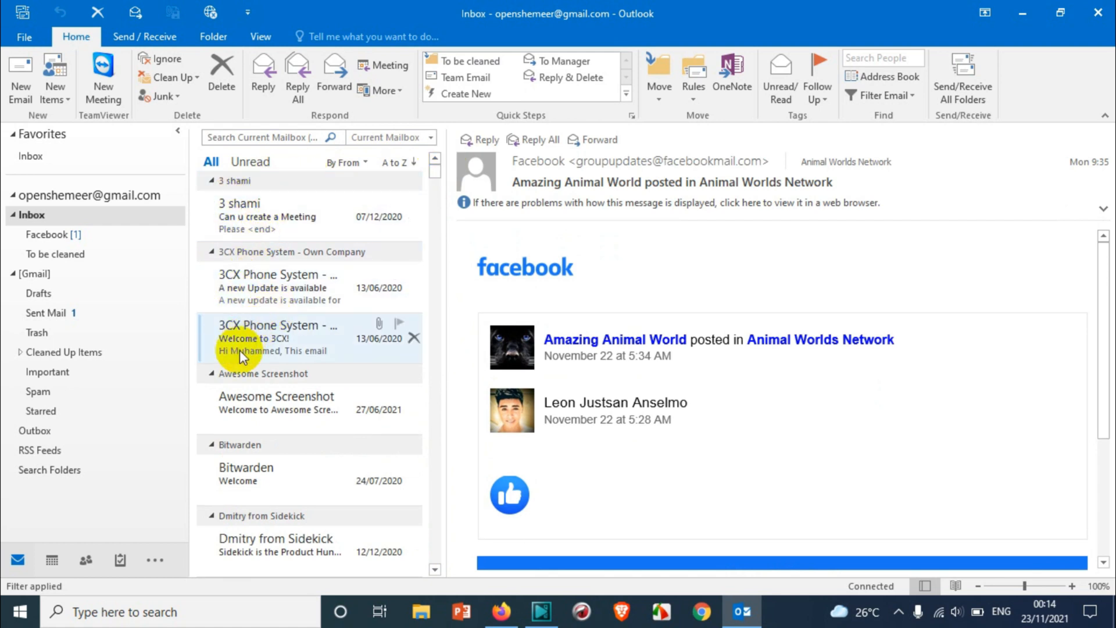
pyautogui.moveTo(441, 307)
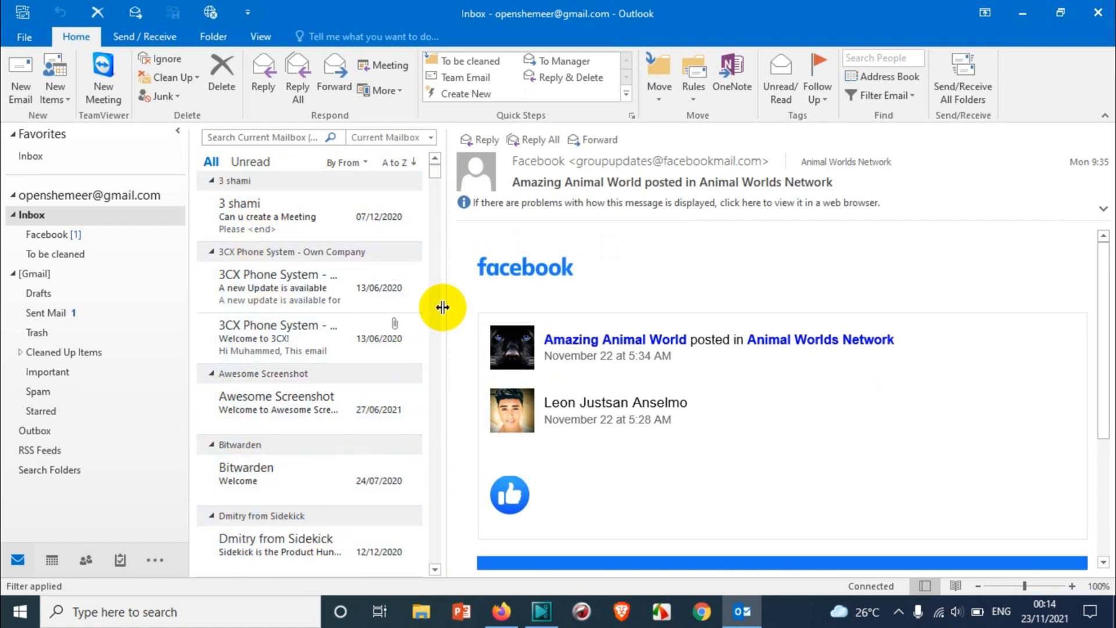
pyautogui.click(345, 162)
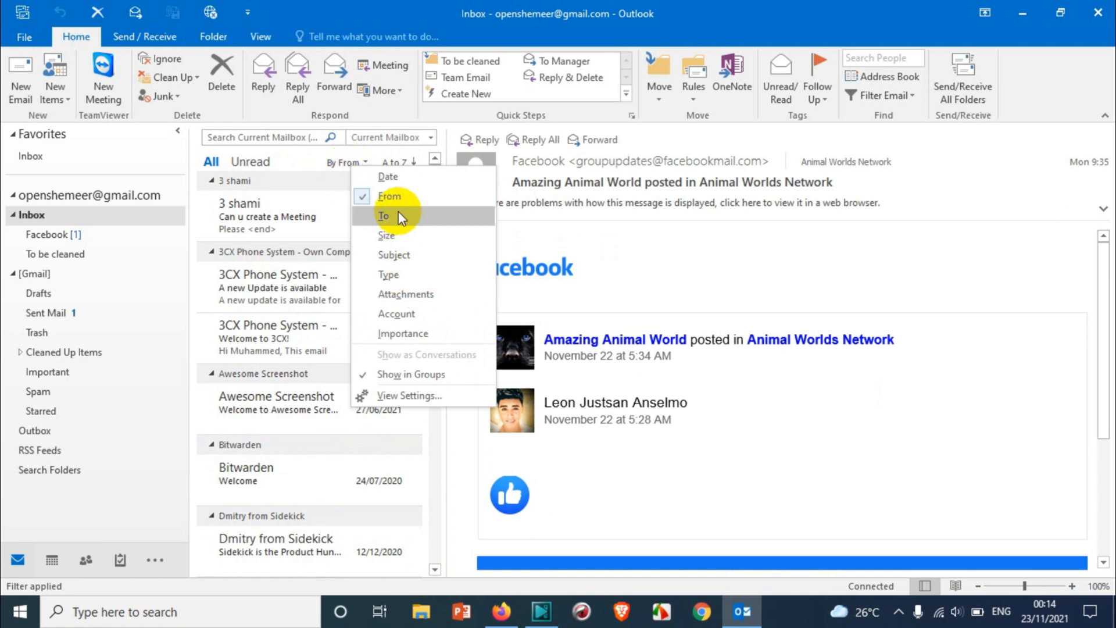
pyautogui.moveTo(386, 236)
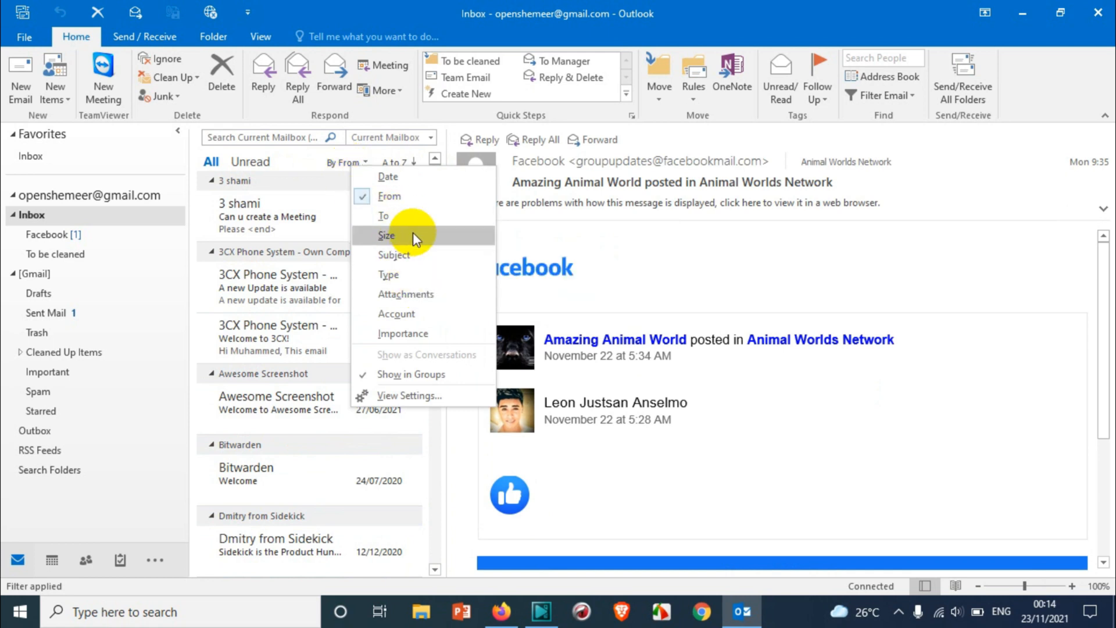
pyautogui.click(389, 177)
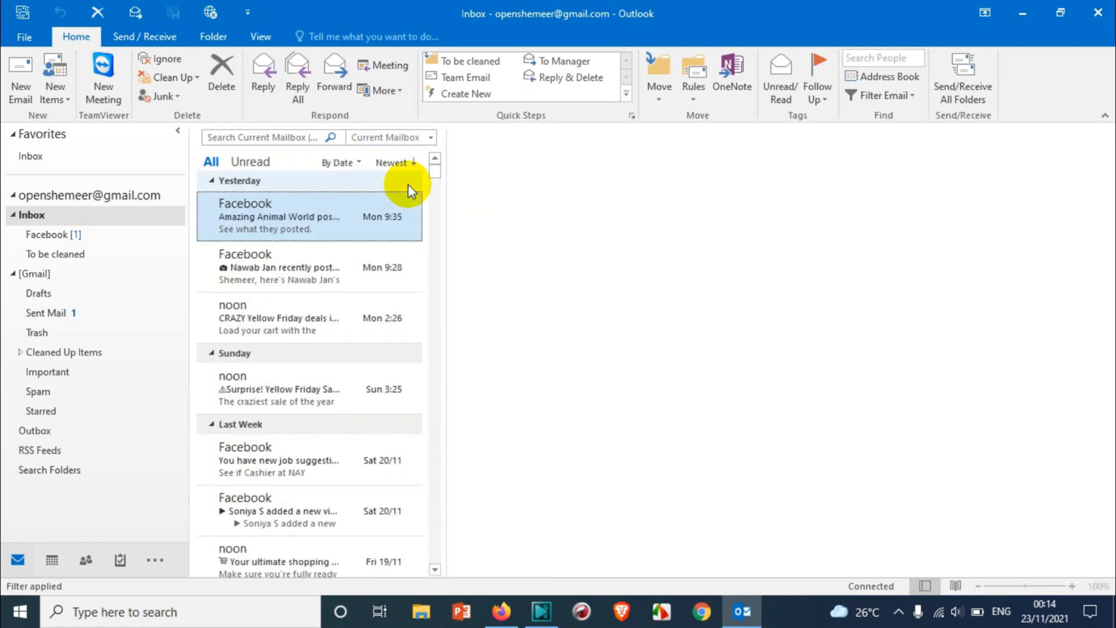
pyautogui.click(278, 216)
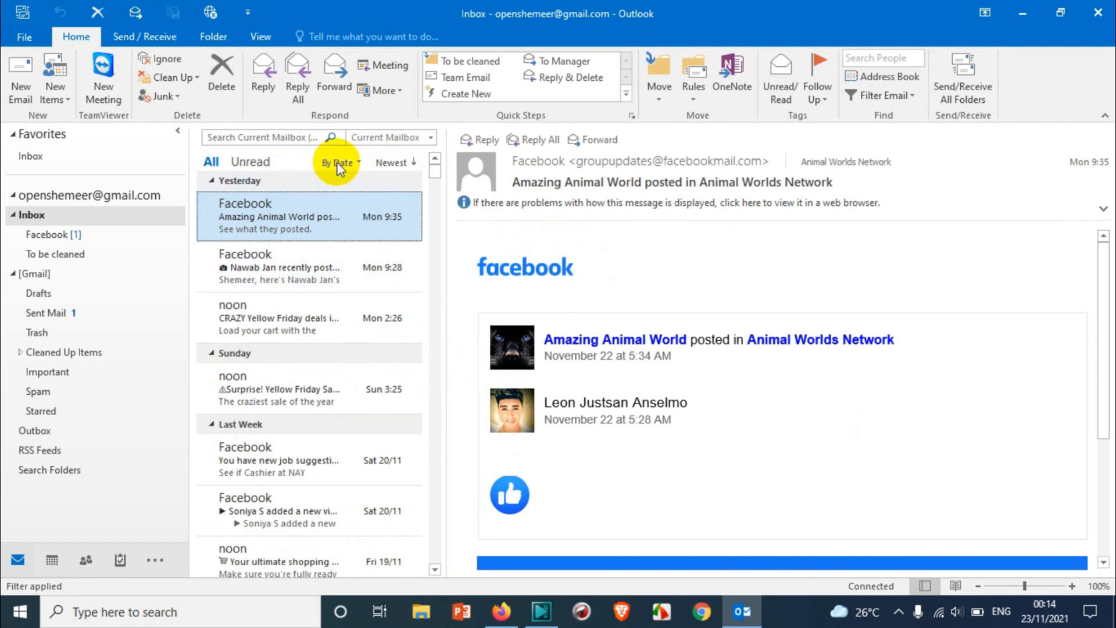
pyautogui.moveTo(435, 178)
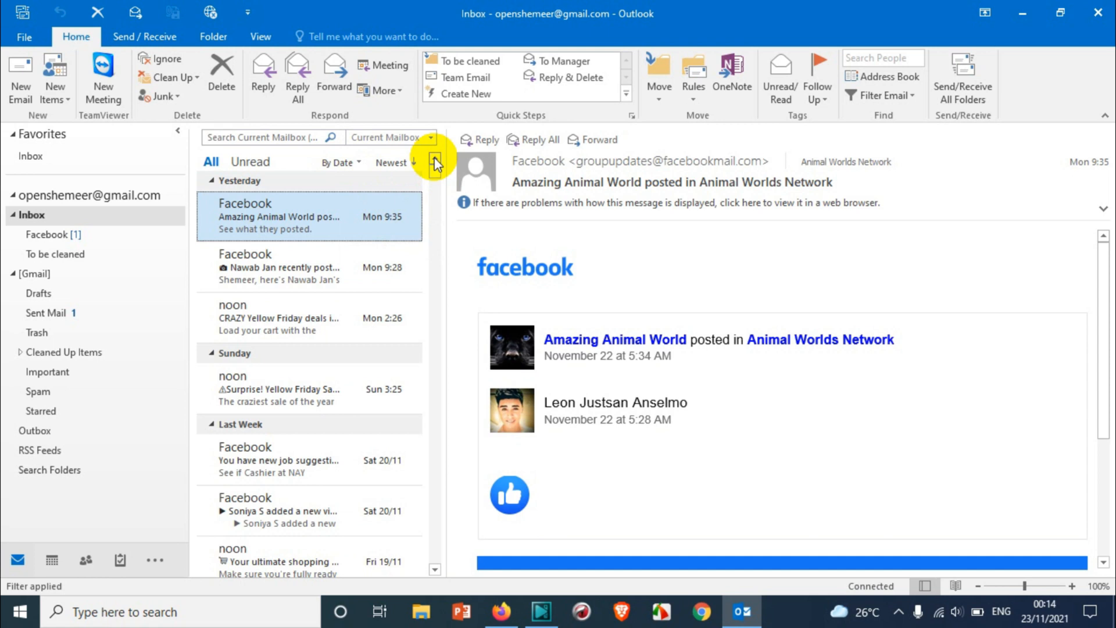
pyautogui.moveTo(446, 189)
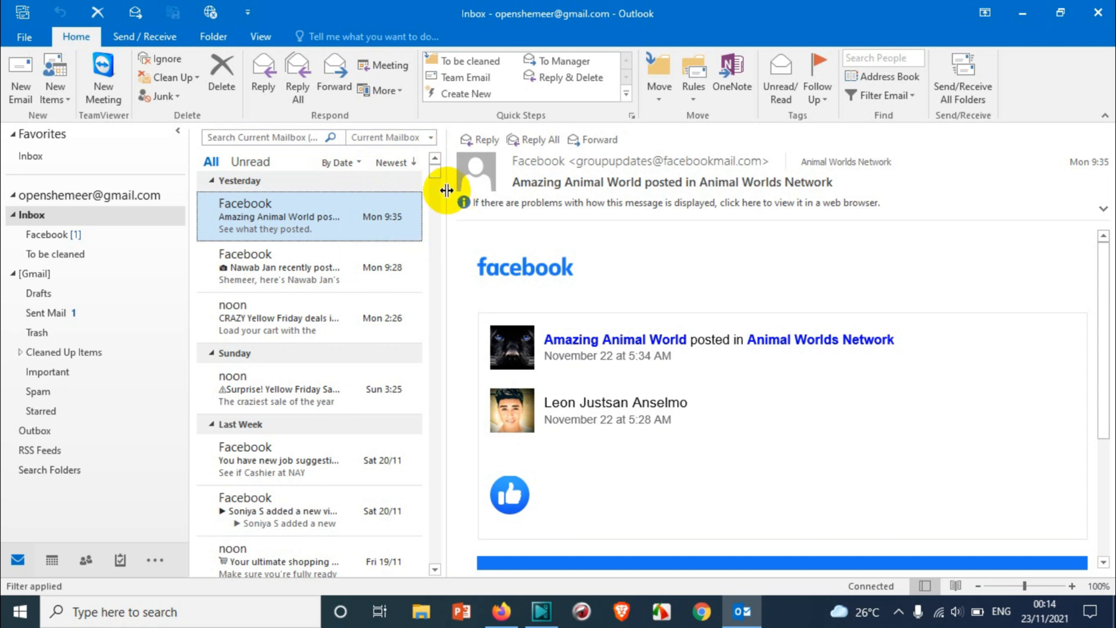
pyautogui.moveTo(366, 181)
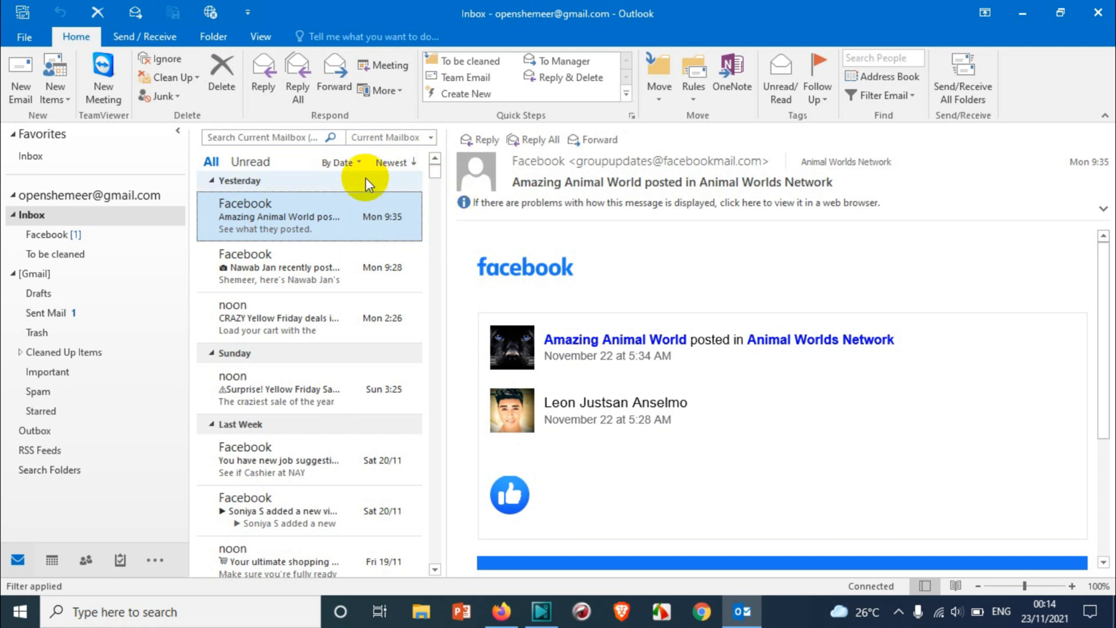
pyautogui.moveTo(403, 171)
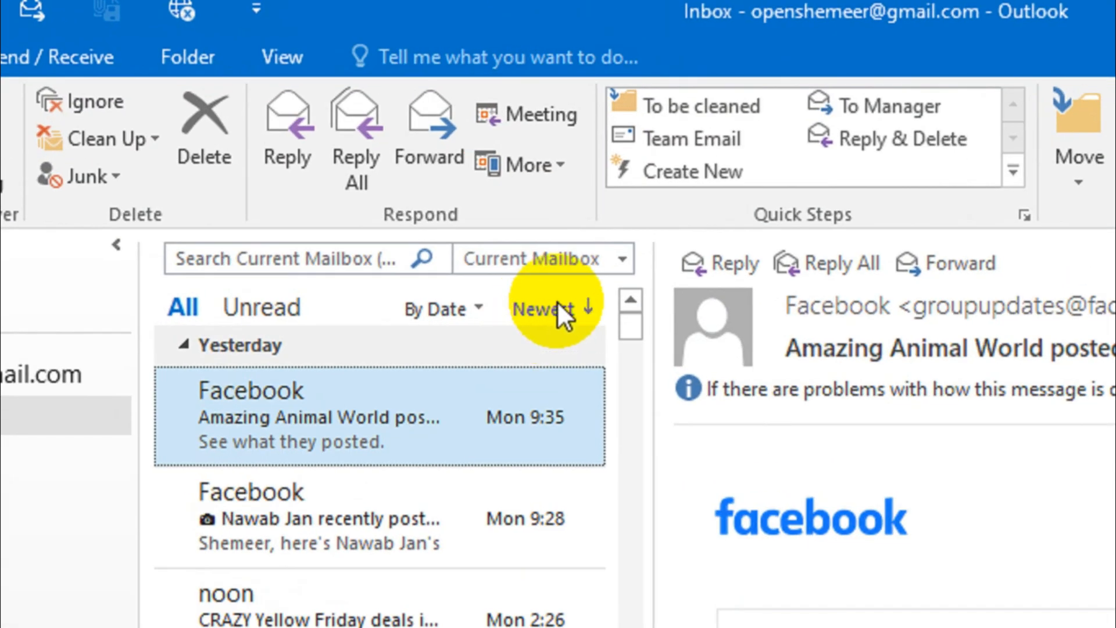
# Step: Flip the inbox to oldest-first and view the Google setup message
pyautogui.click(544, 308)
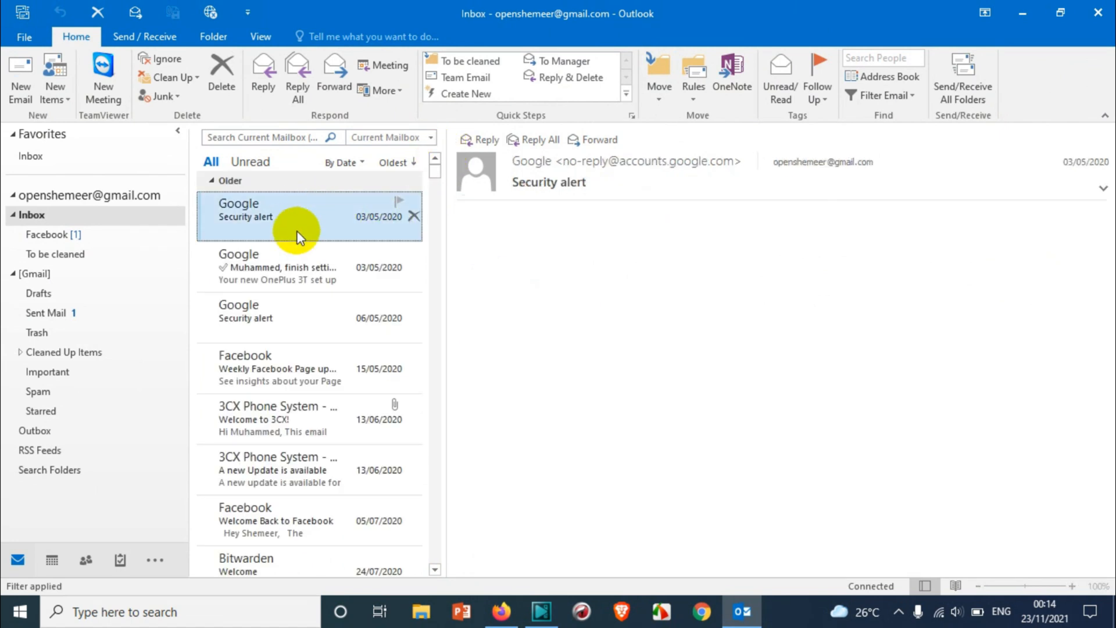
pyautogui.click(299, 267)
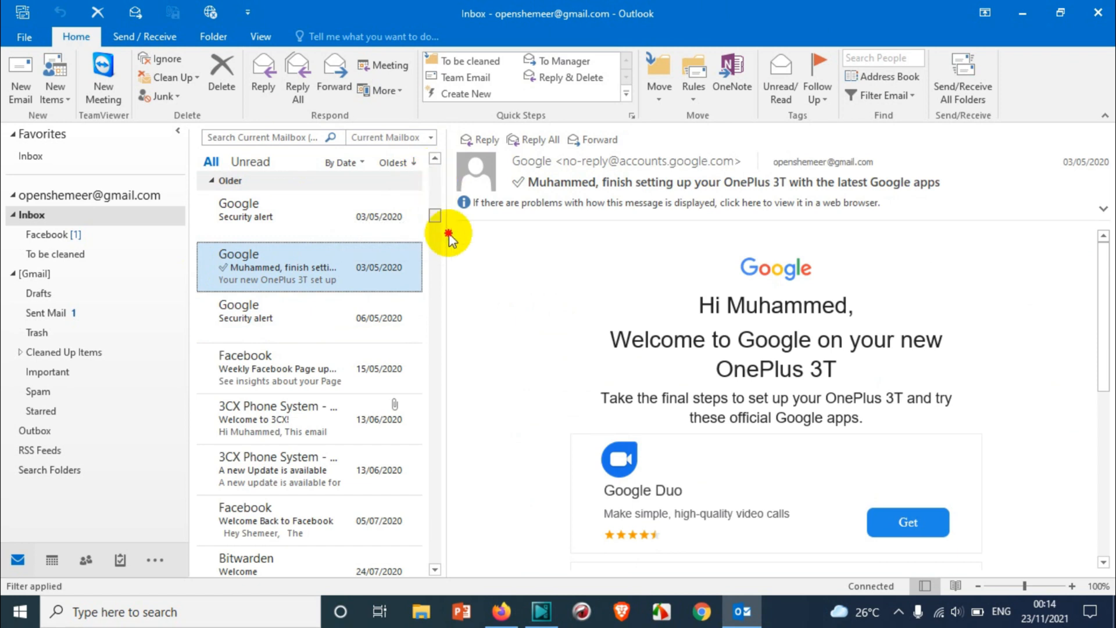
pyautogui.scroll(-3)
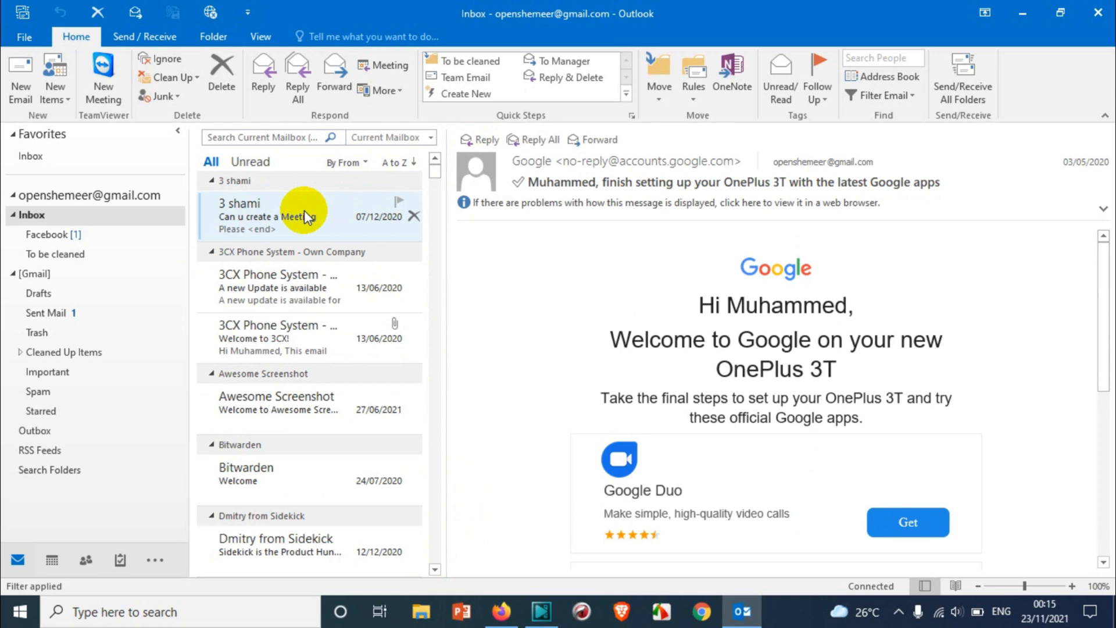
# Step: Reverse the sender grouping to Z to A, then restore date order with newest messages first
pyautogui.click(397, 162)
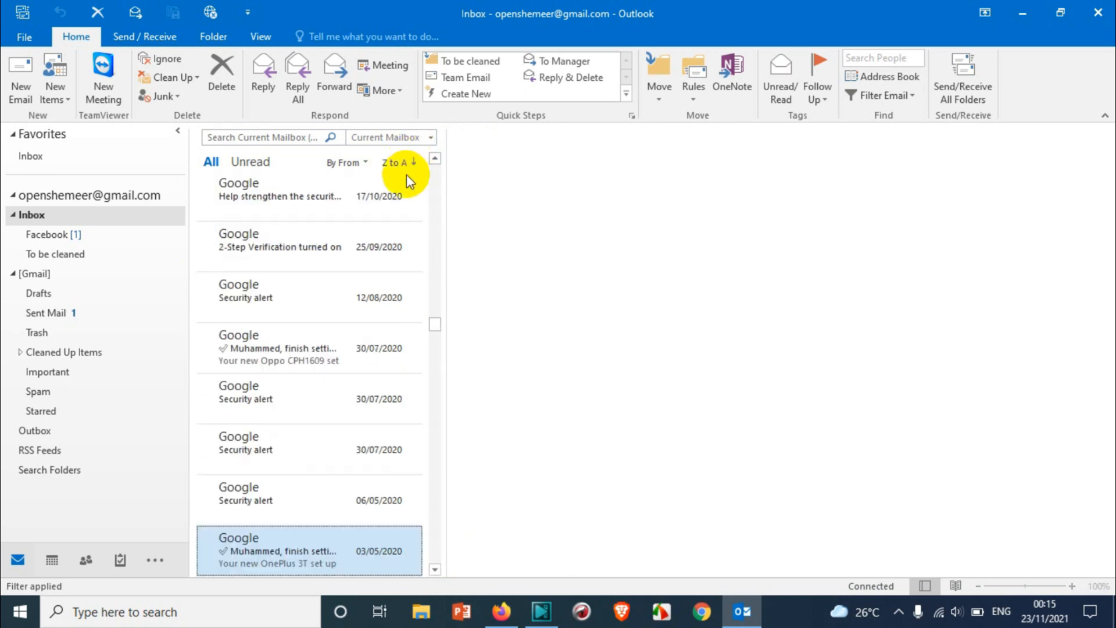
pyautogui.click(309, 550)
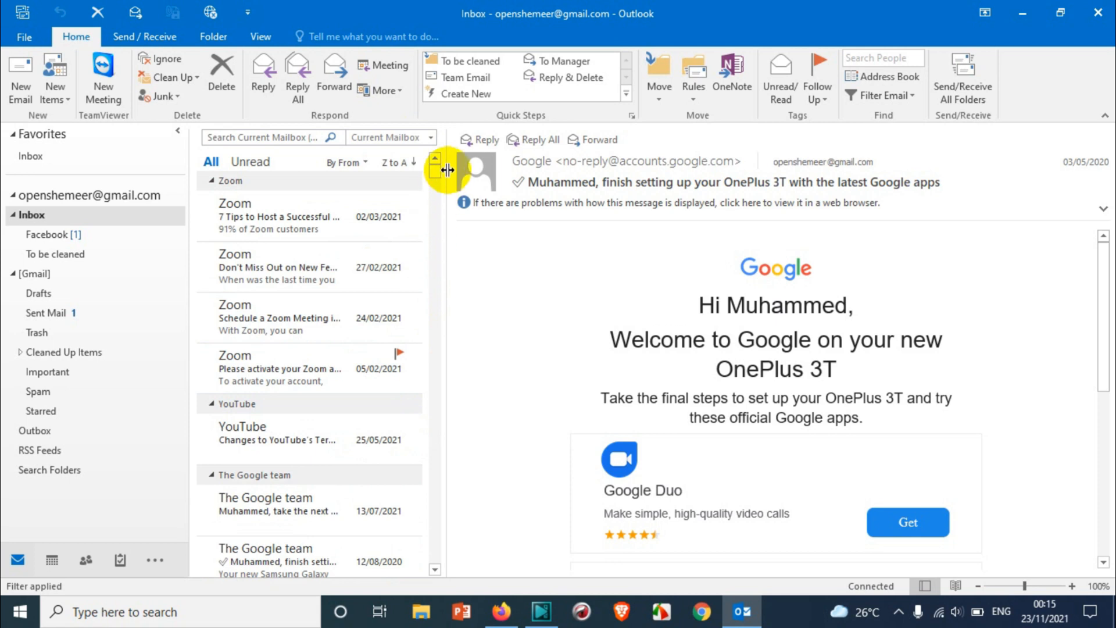
pyautogui.click(346, 162)
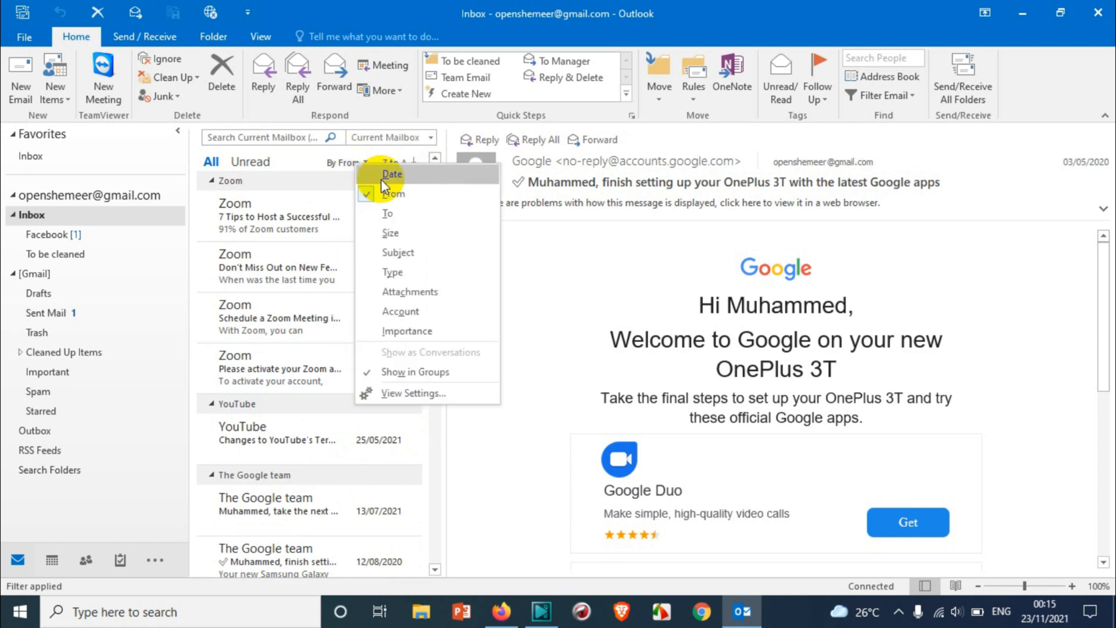
pyautogui.click(392, 173)
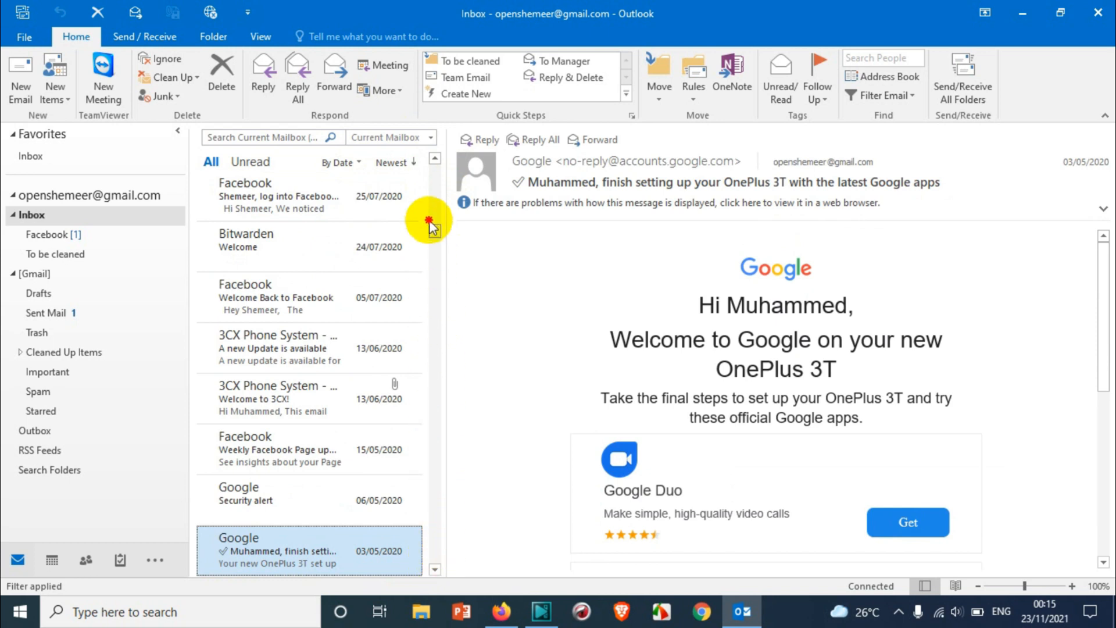
pyautogui.click(390, 163)
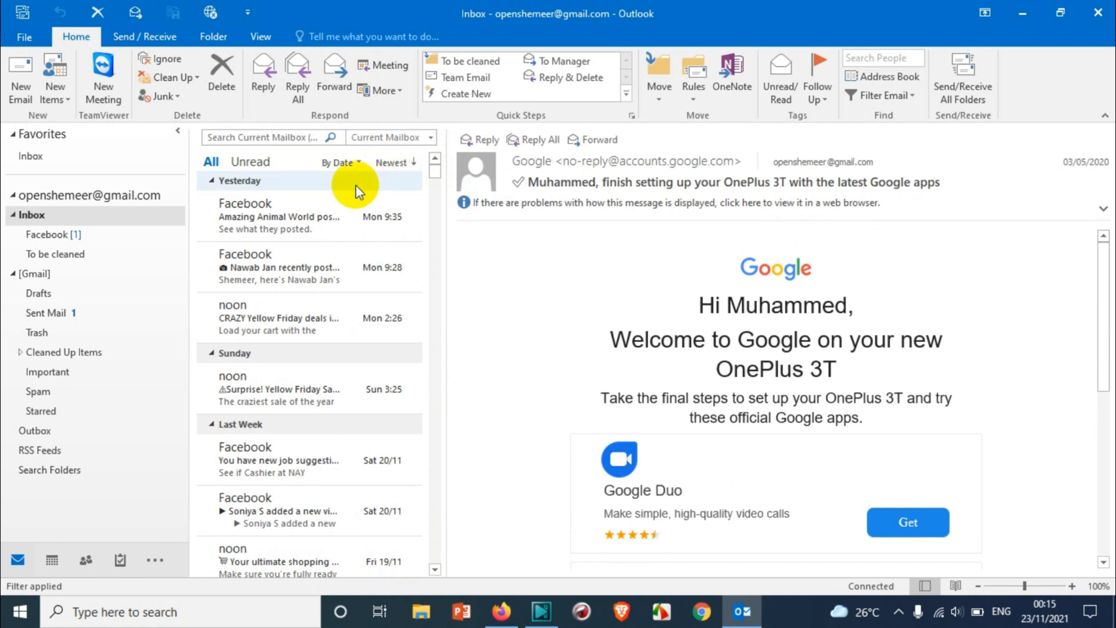
pyautogui.moveTo(260, 37)
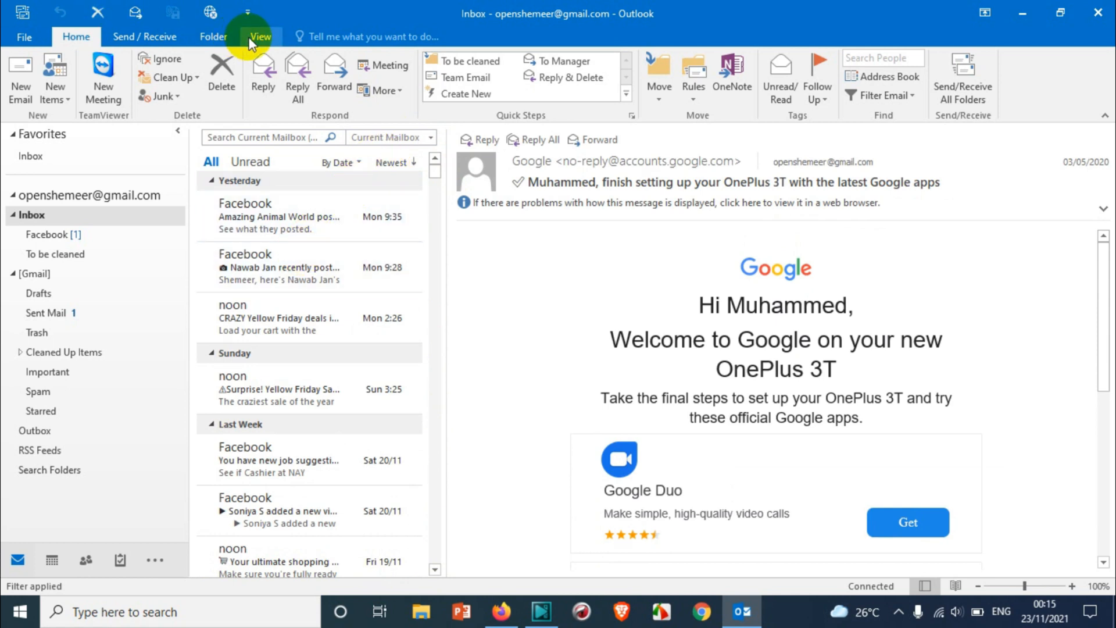
# Step: Use View > Reverse Sort to list the inbox with oldest messages first
pyautogui.click(261, 36)
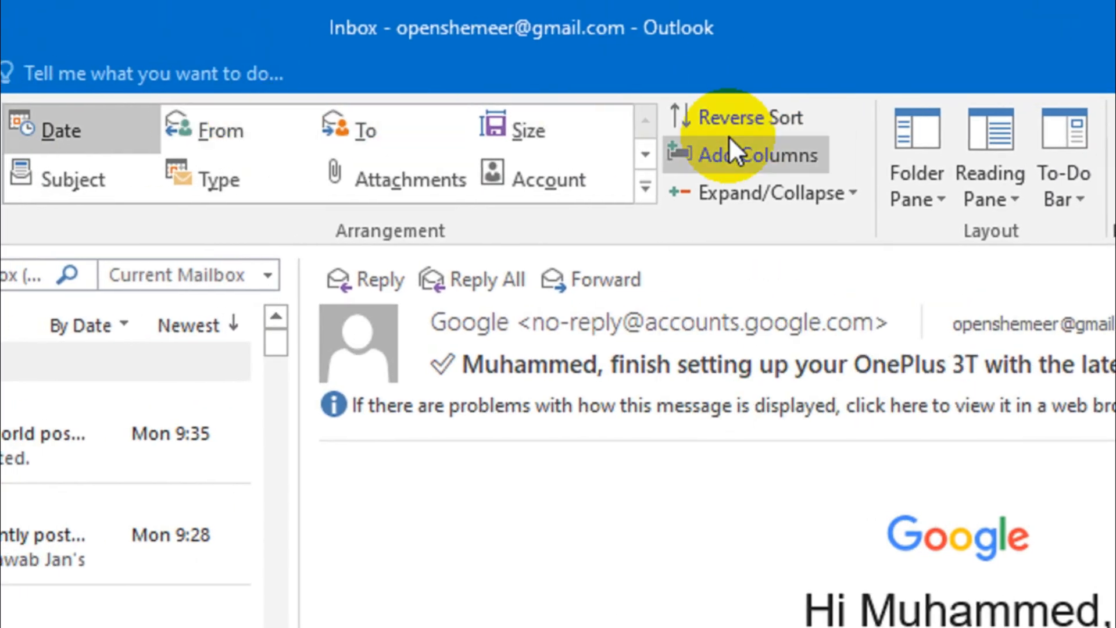
pyautogui.click(750, 116)
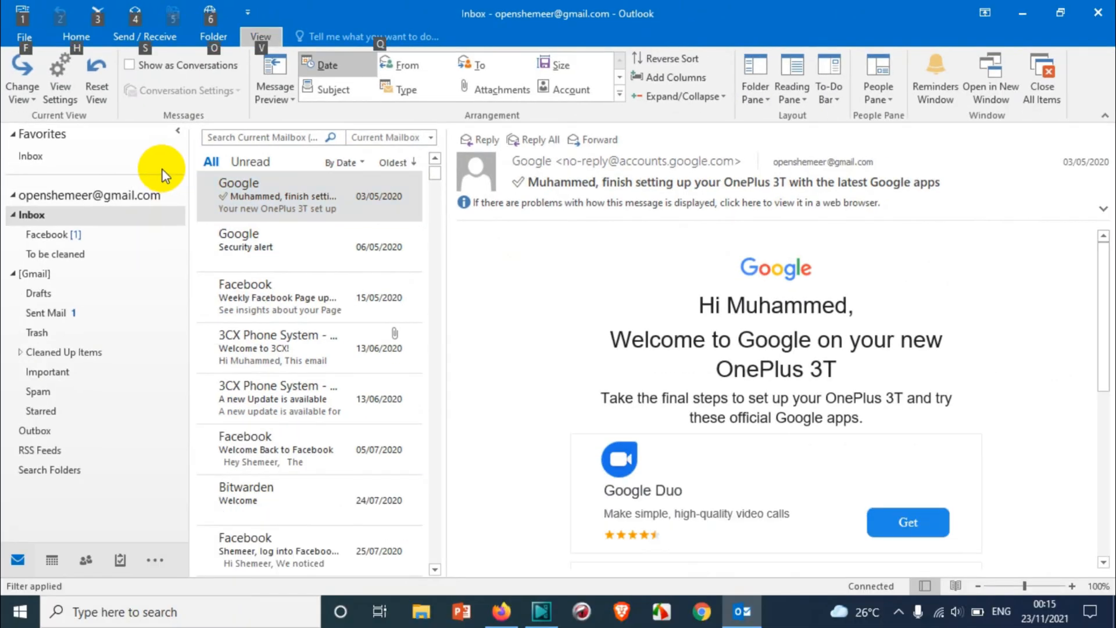
pyautogui.moveTo(439, 201)
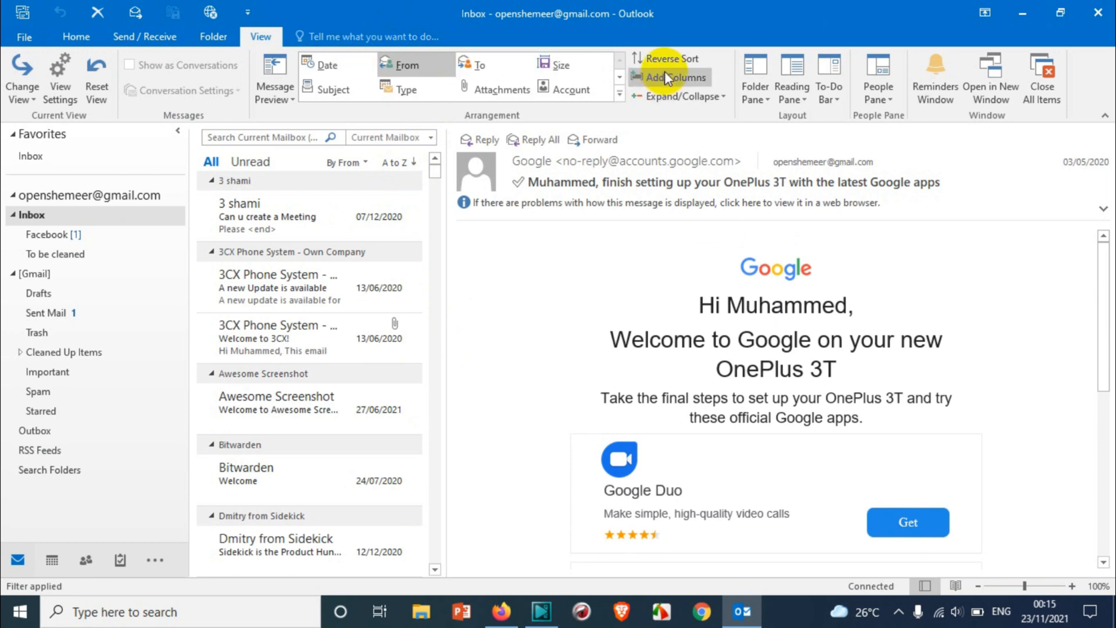
pyautogui.moveTo(669, 58)
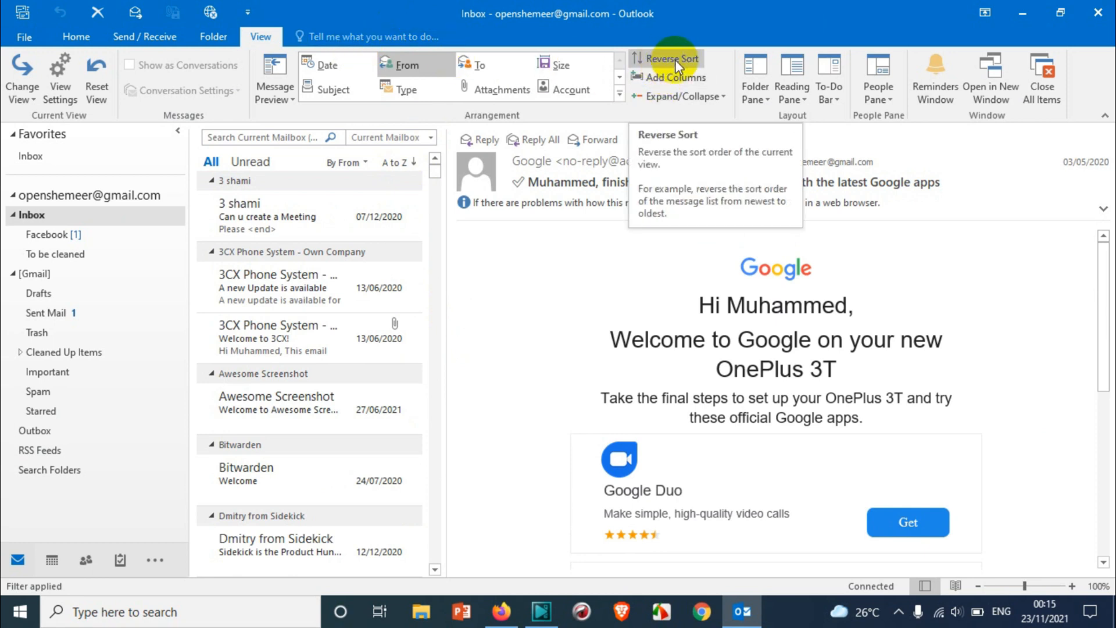
# Step: Reverse Sort to Z to A, return to newest-first date order, and view the latest Facebook message
pyautogui.click(666, 58)
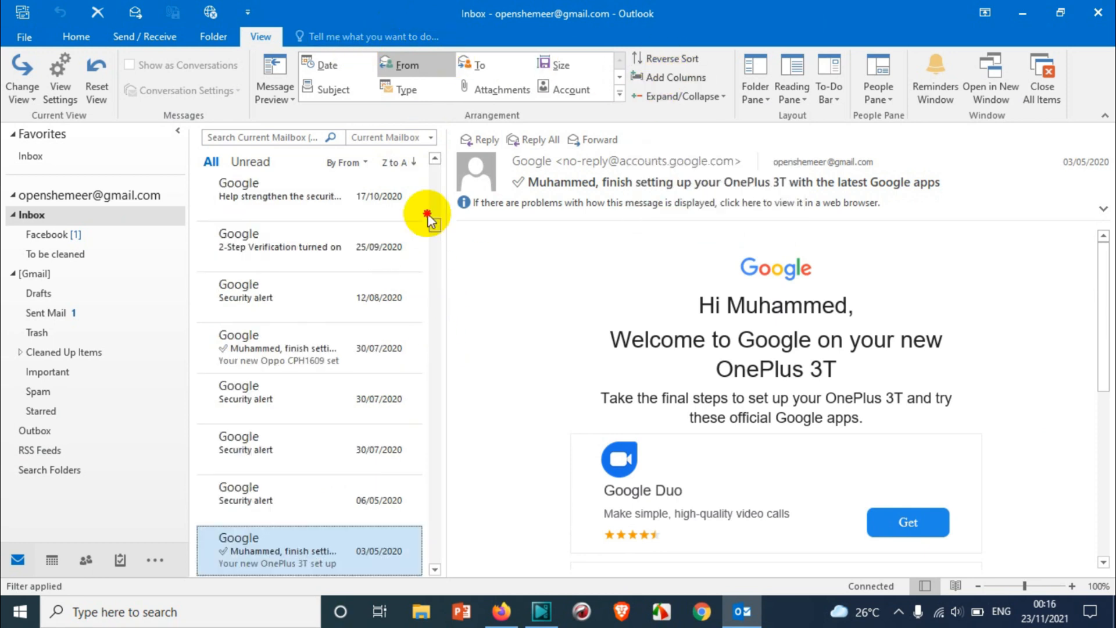
pyautogui.click(395, 163)
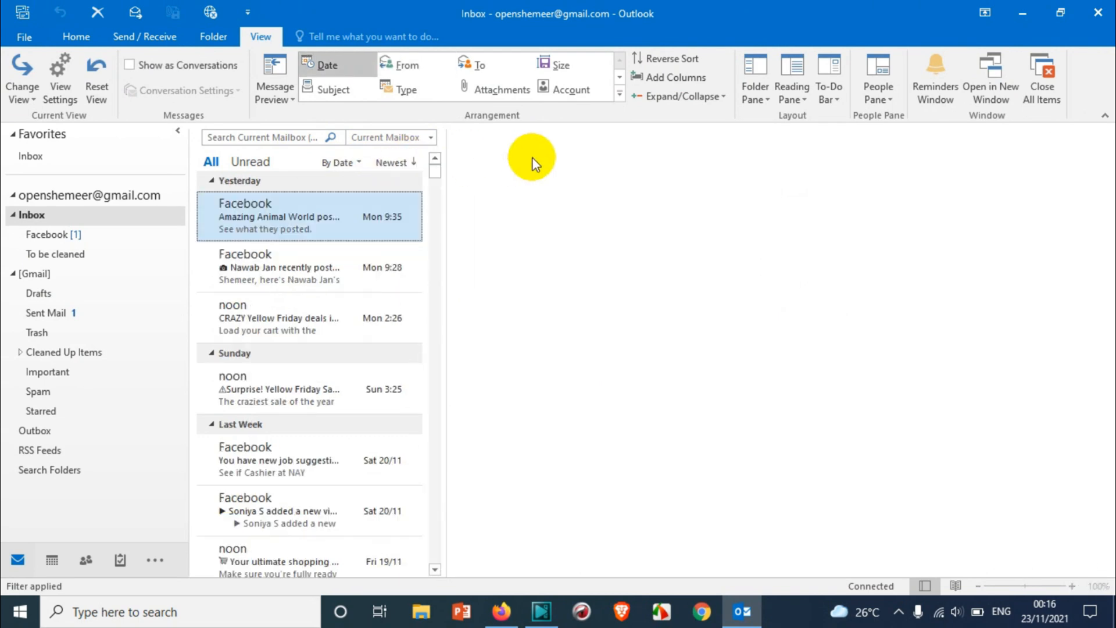
pyautogui.click(278, 216)
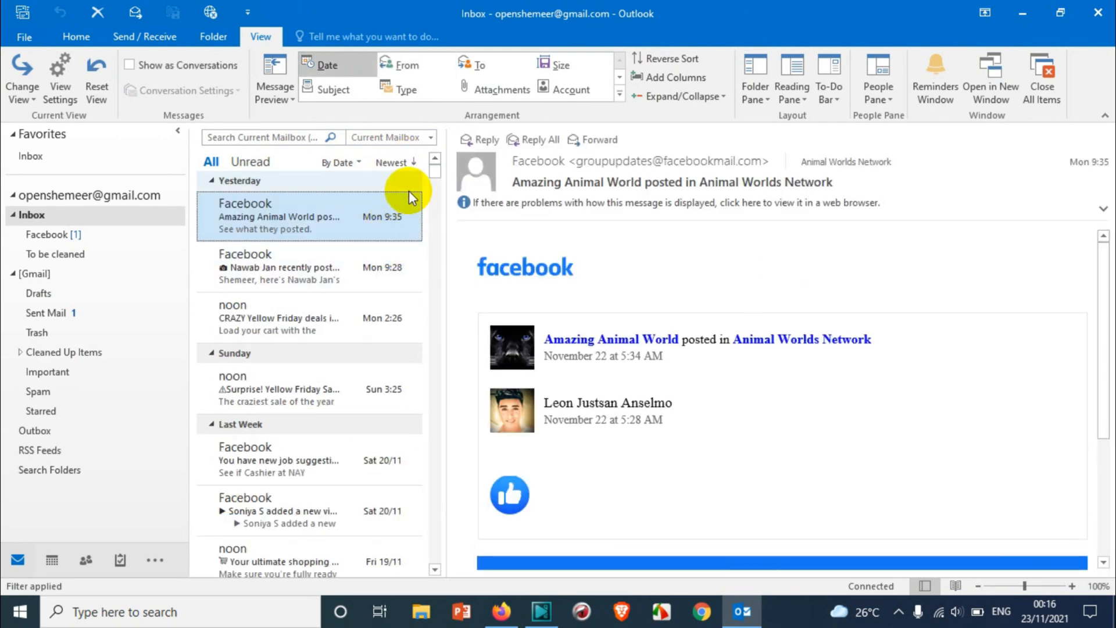